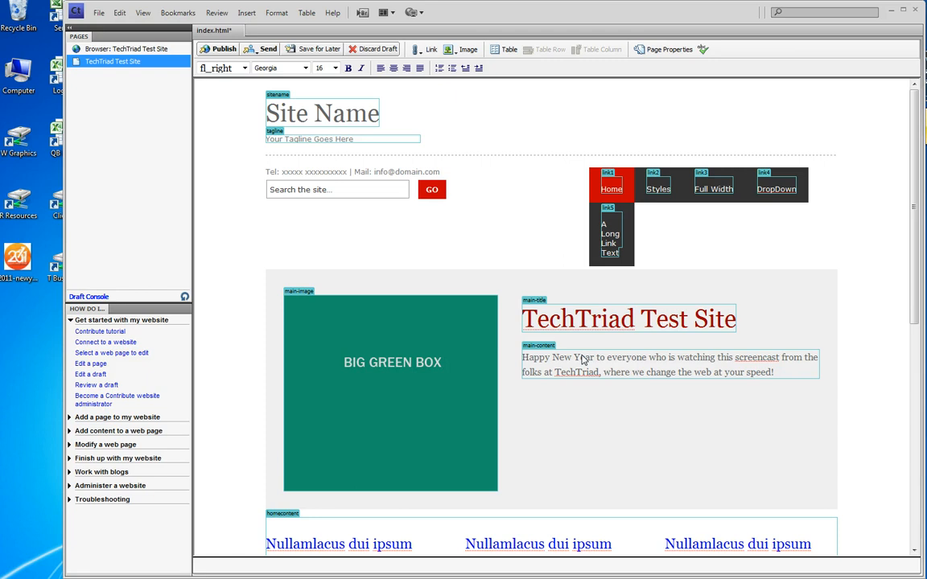
mouse_move(524, 364)
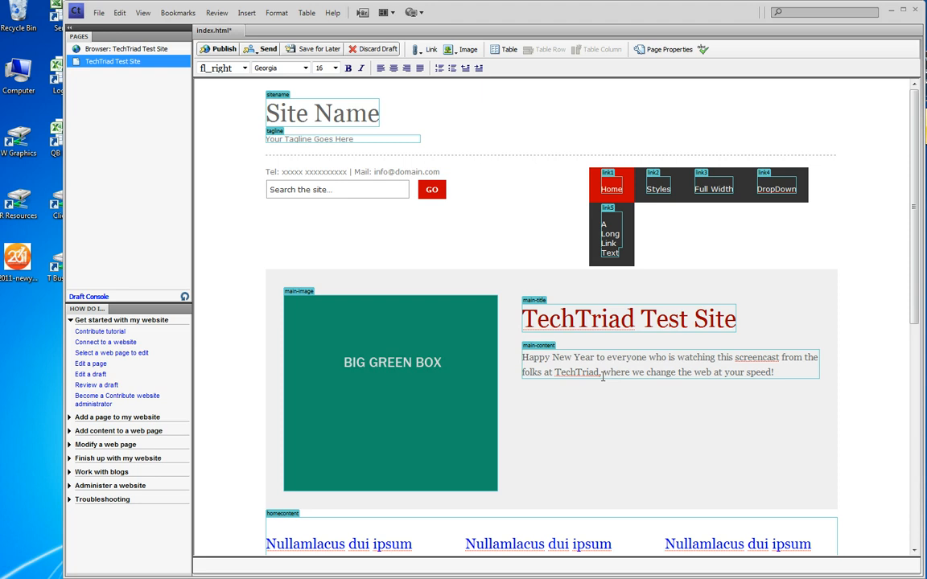
Step: Insert 2011-newyear.jpg from the computer above the Happy New Year paragraph
click(463, 49)
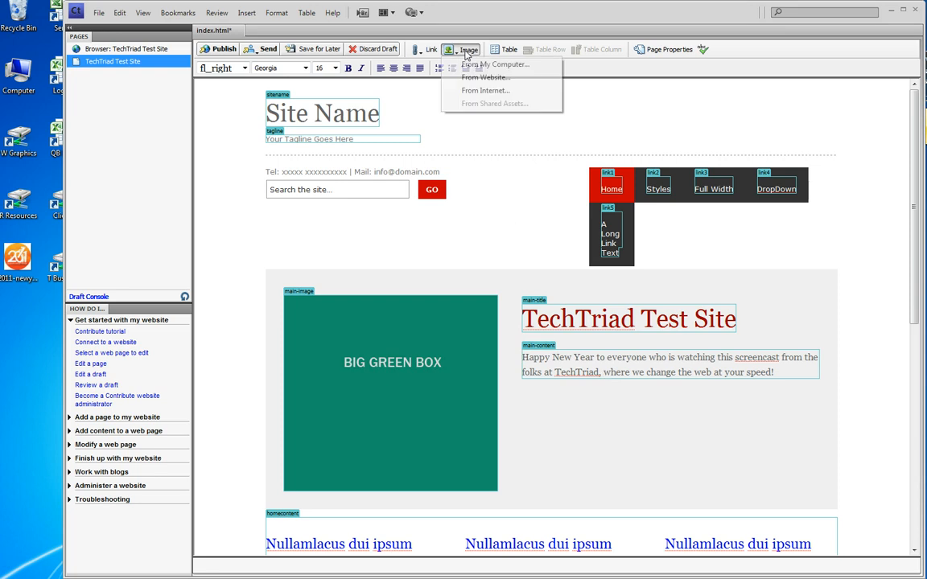
click(497, 64)
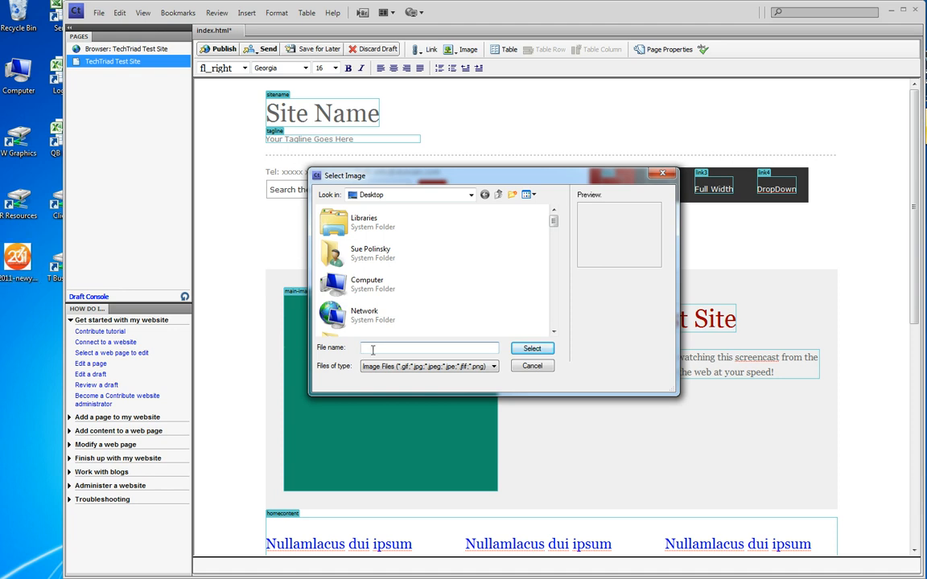
text(2011)
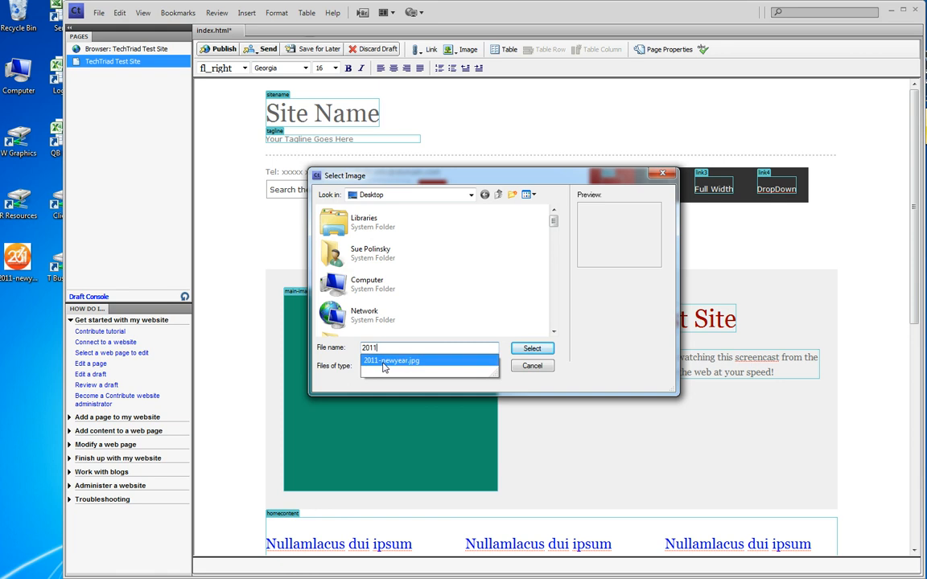
click(392, 360)
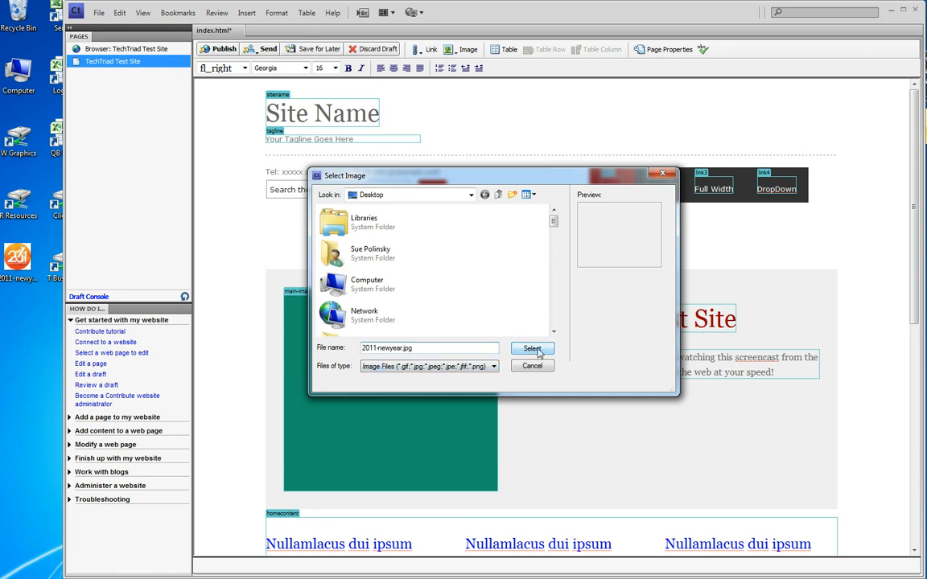
click(533, 348)
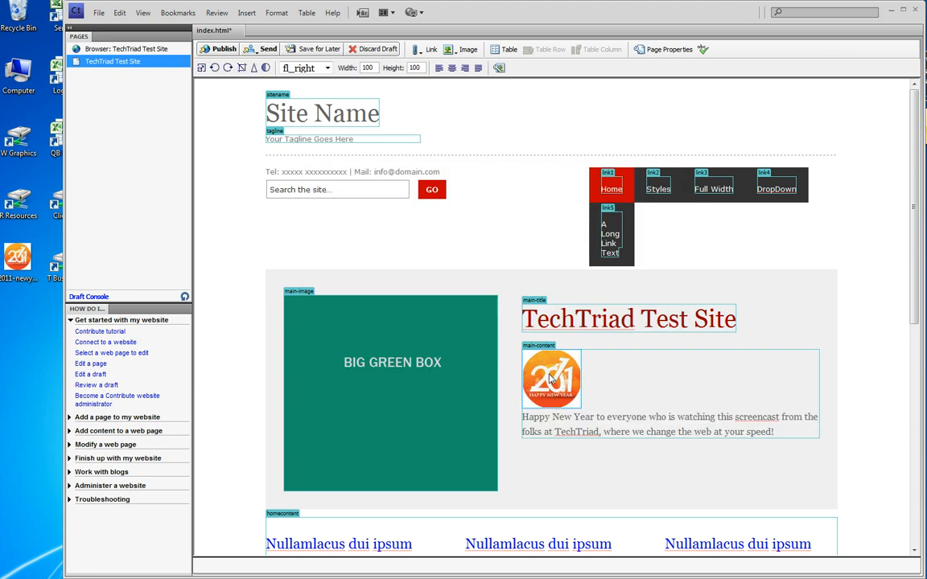
mouse_move(561, 425)
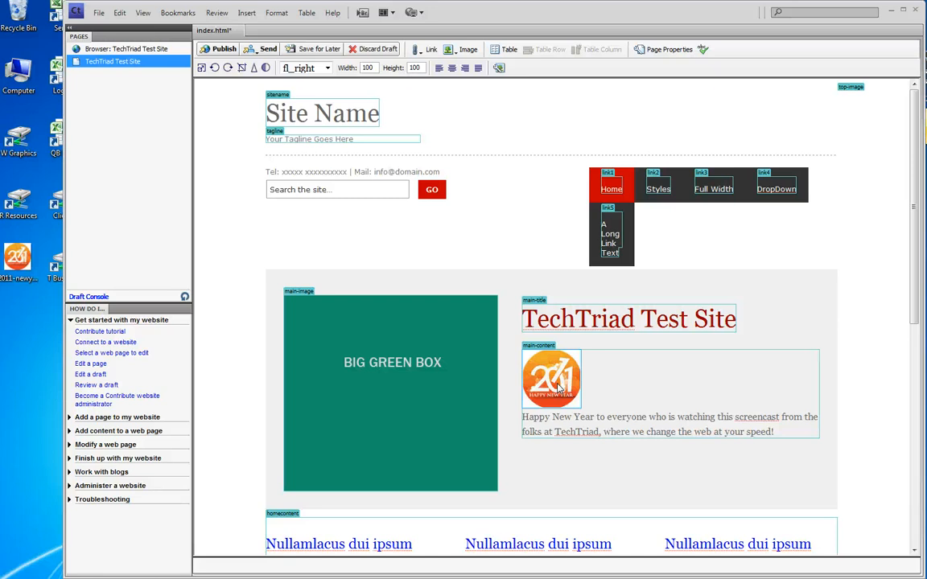
Step: Align the New Year image left from its context menu so the greeting wraps beside it
right_click(551, 378)
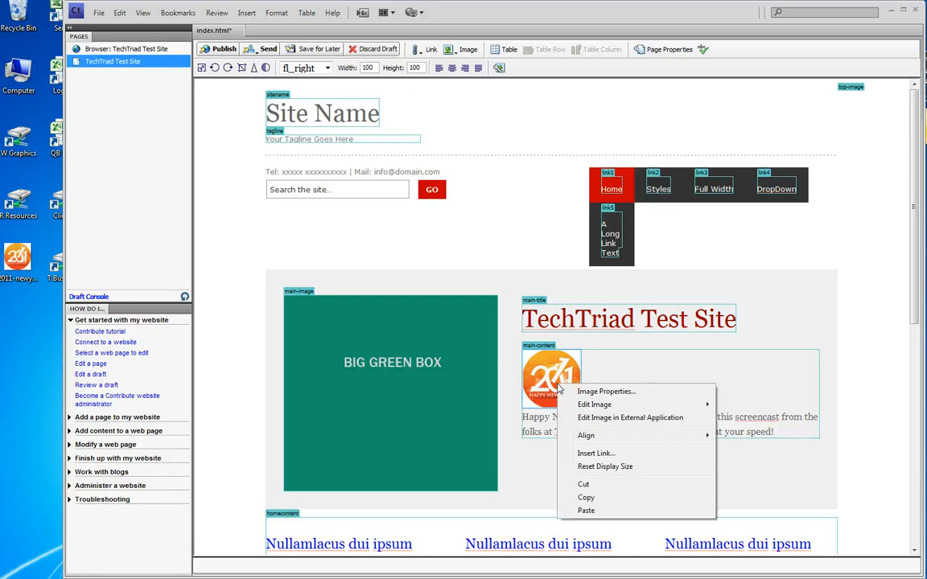
mouse_move(584, 483)
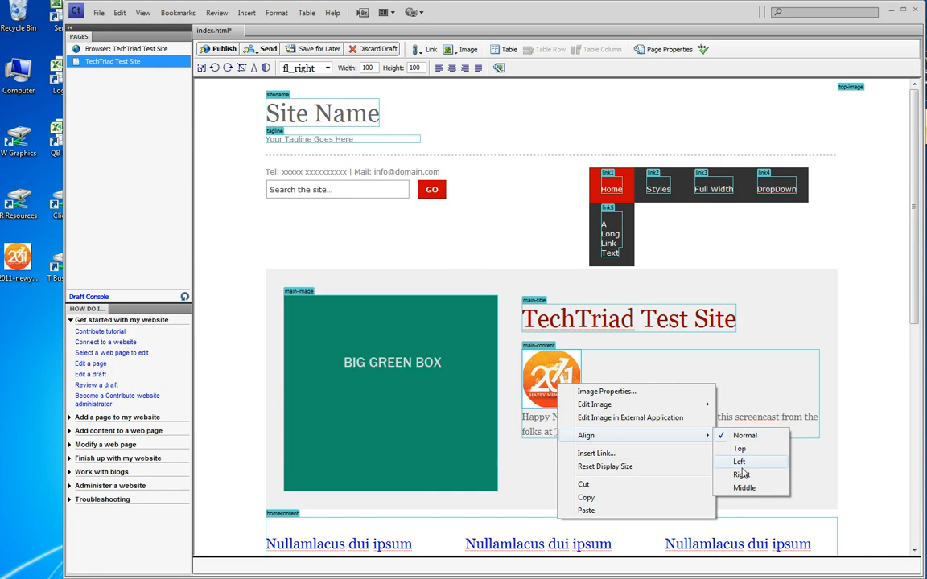
click(738, 461)
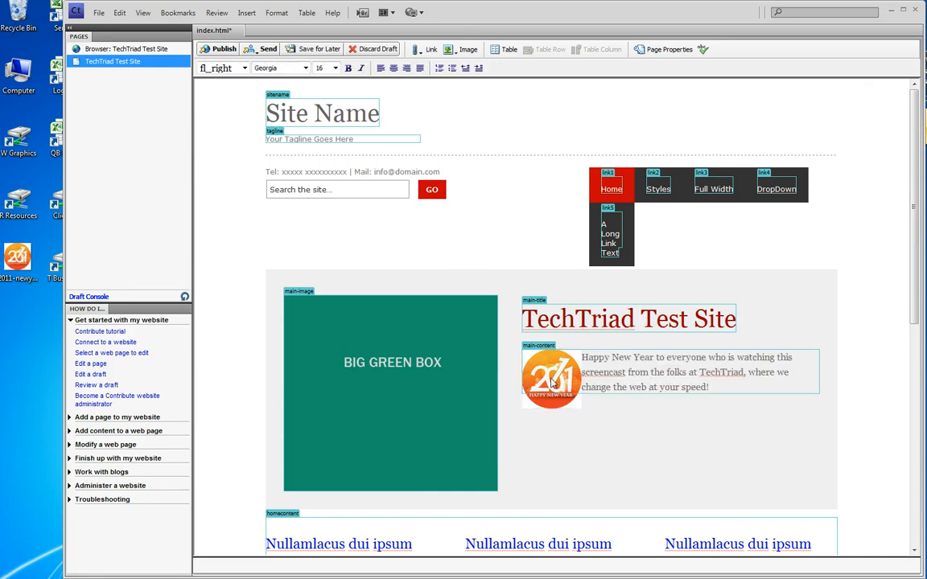
click(551, 379)
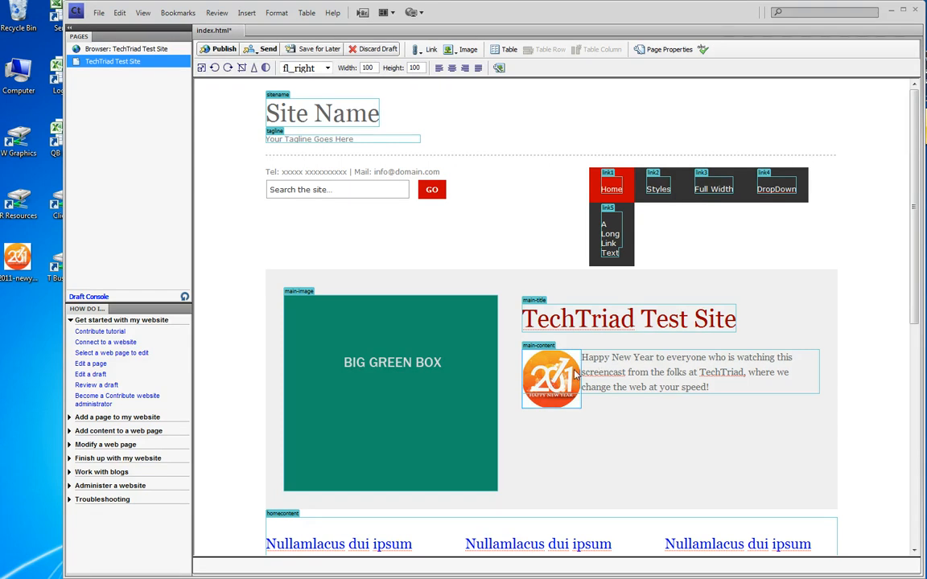
Step: Give the image 10-pixel horizontal padding and alt text 'Happy New Year 2011 to TechTriad clients'
right_click(551, 378)
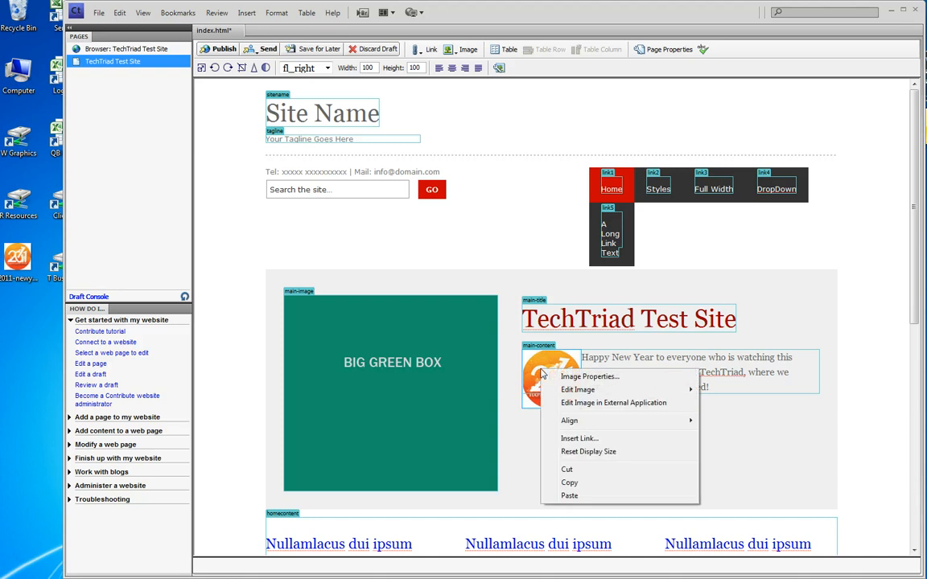
mouse_move(551, 376)
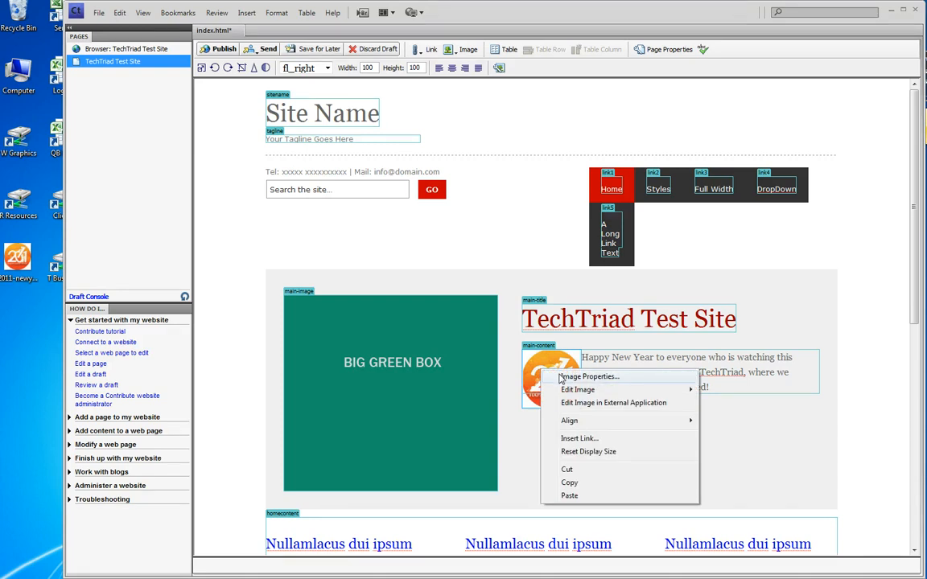
click(587, 377)
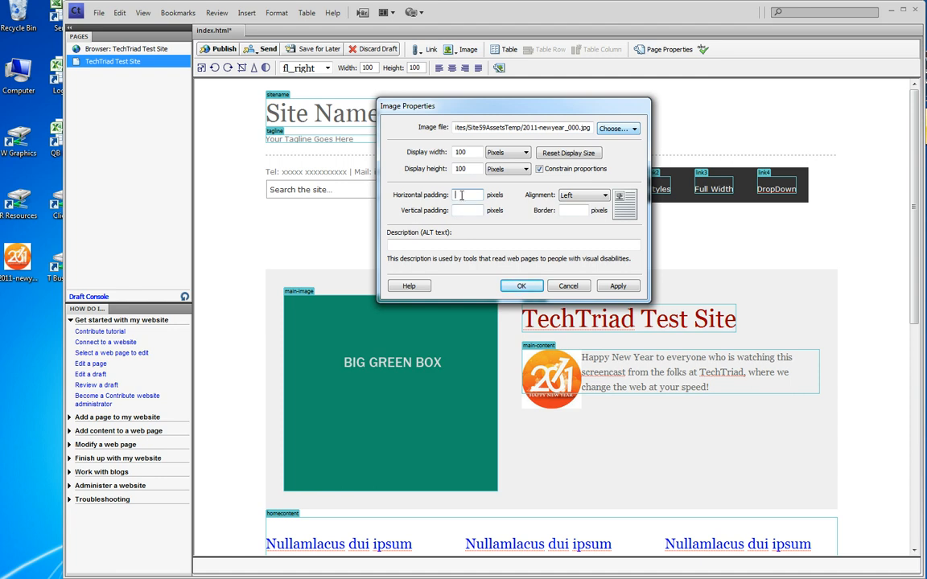
text(10)
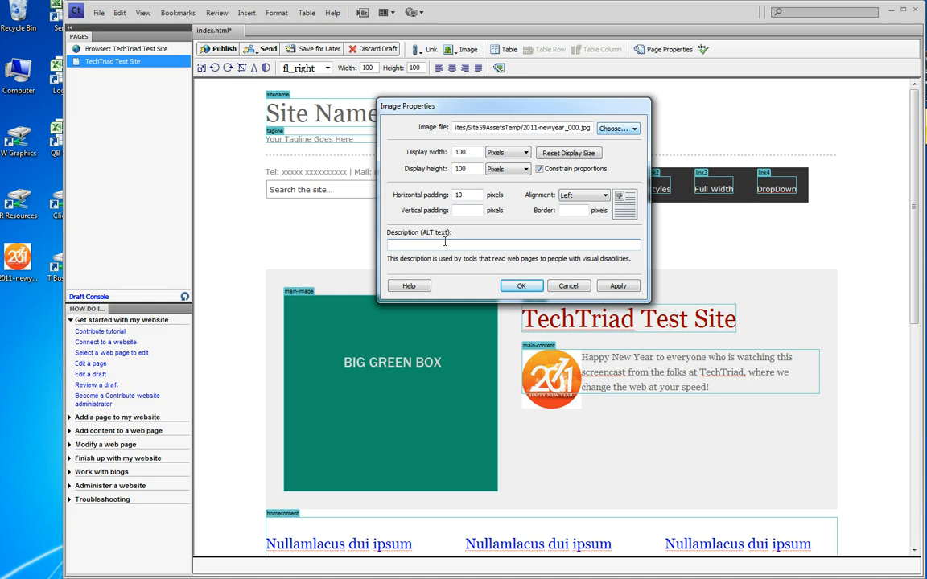
text(Happy N)
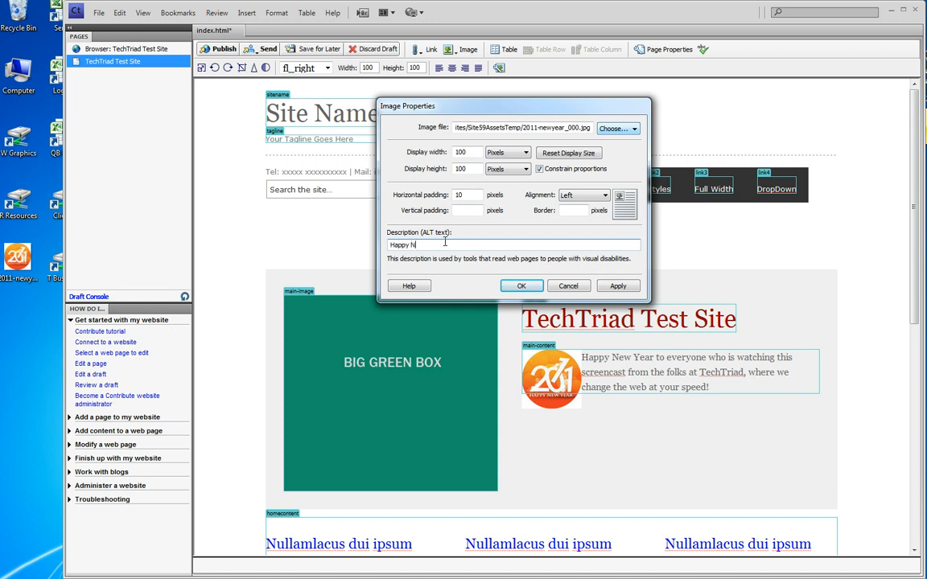
text(ew Year 2011)
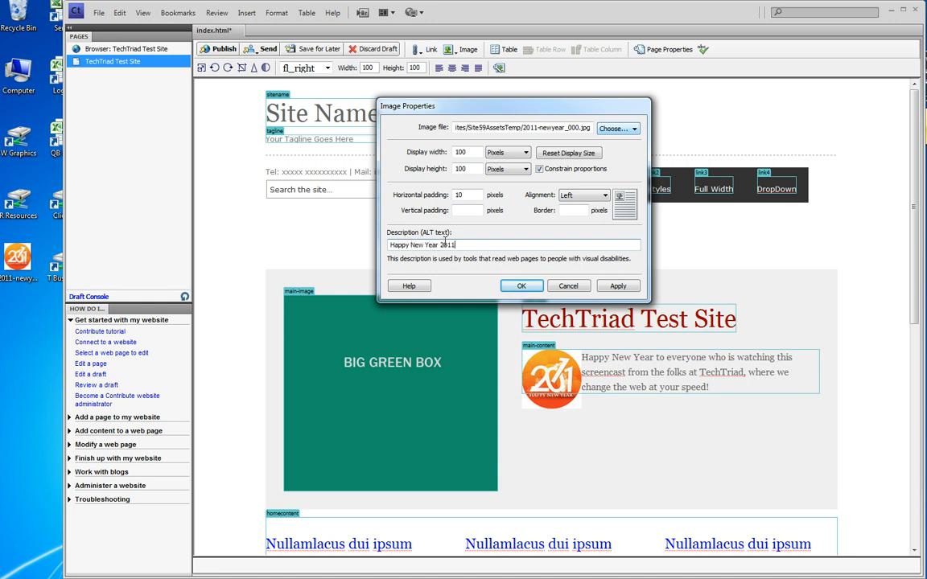
text(to Tech)
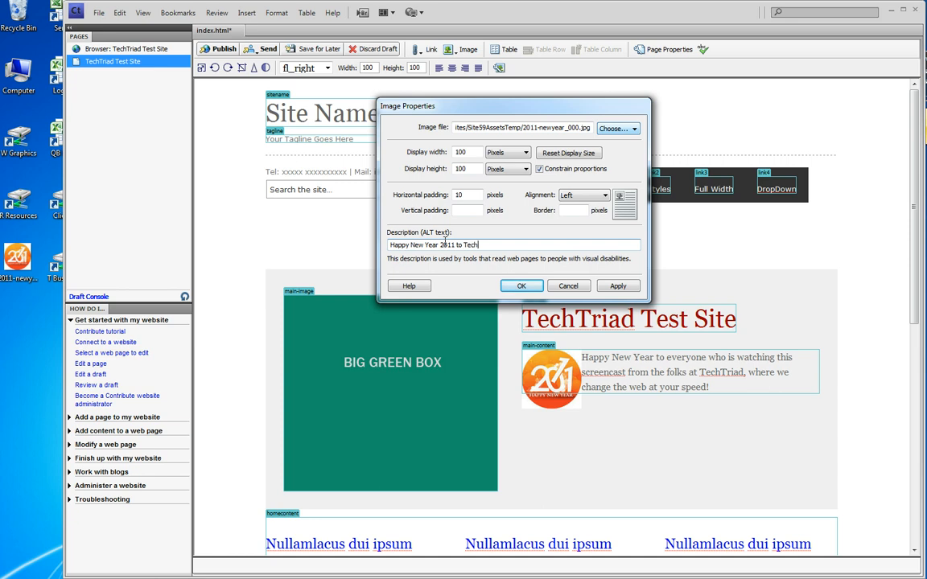
text(Triad clients)
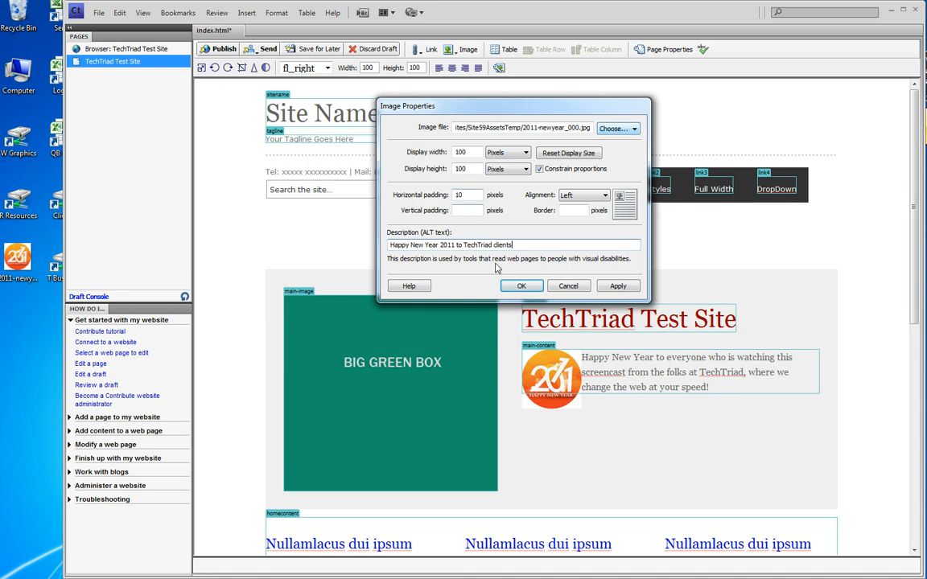
click(522, 286)
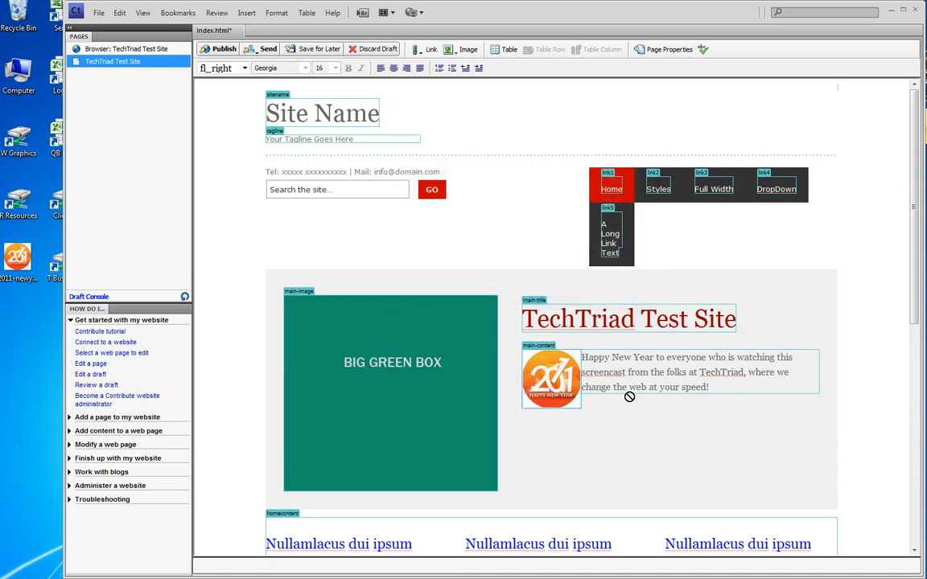
Step: Reopen Image Properties to check and apply the padding, left alignment and alt text
click(551, 379)
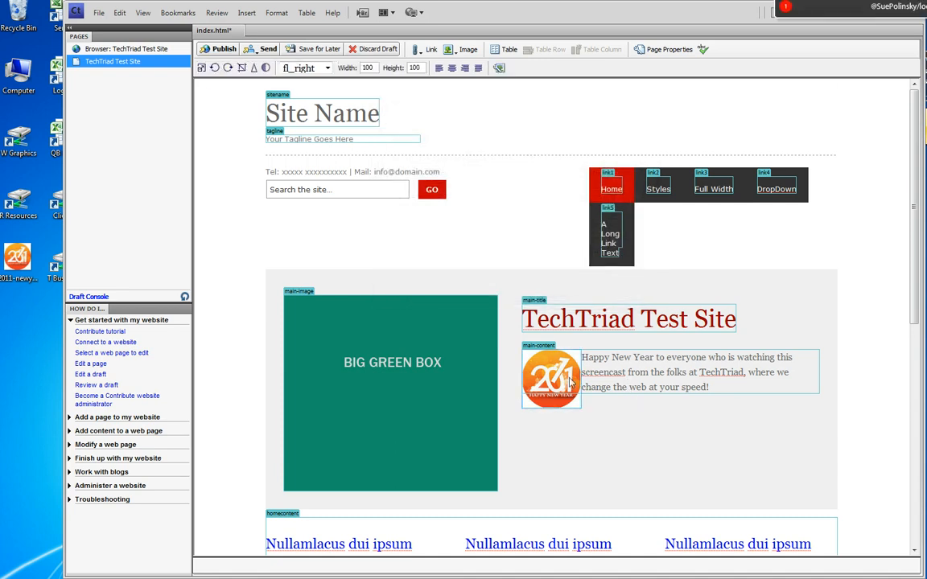
right_click(550, 378)
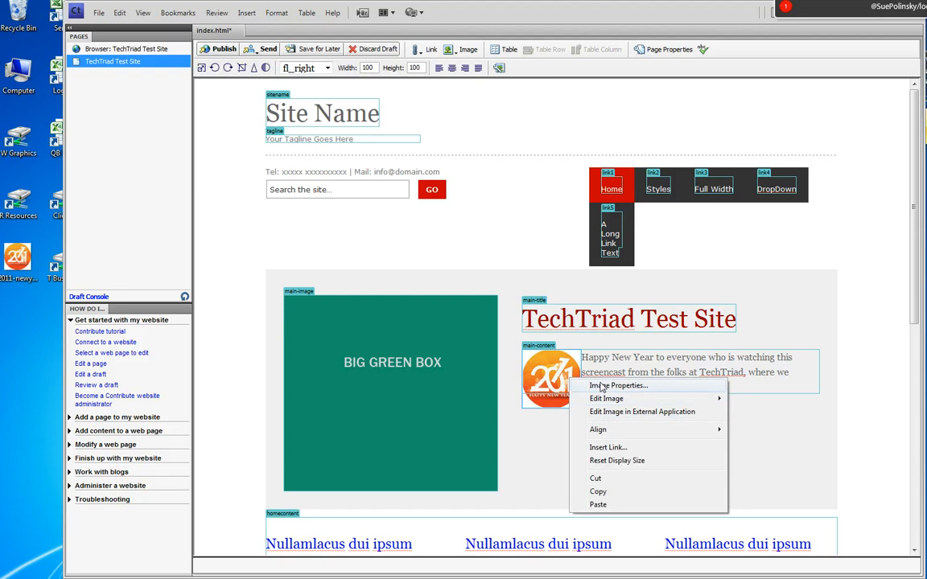
click(618, 386)
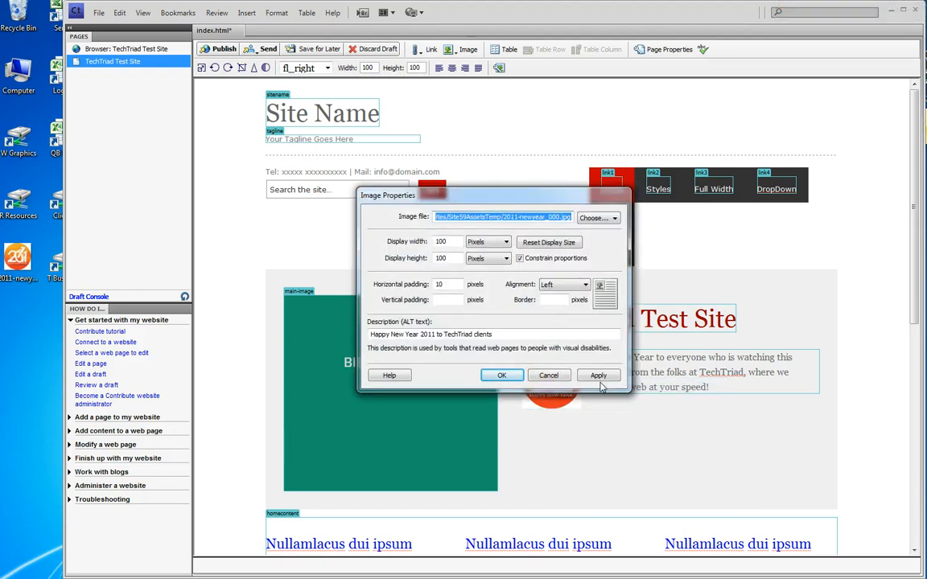
click(501, 375)
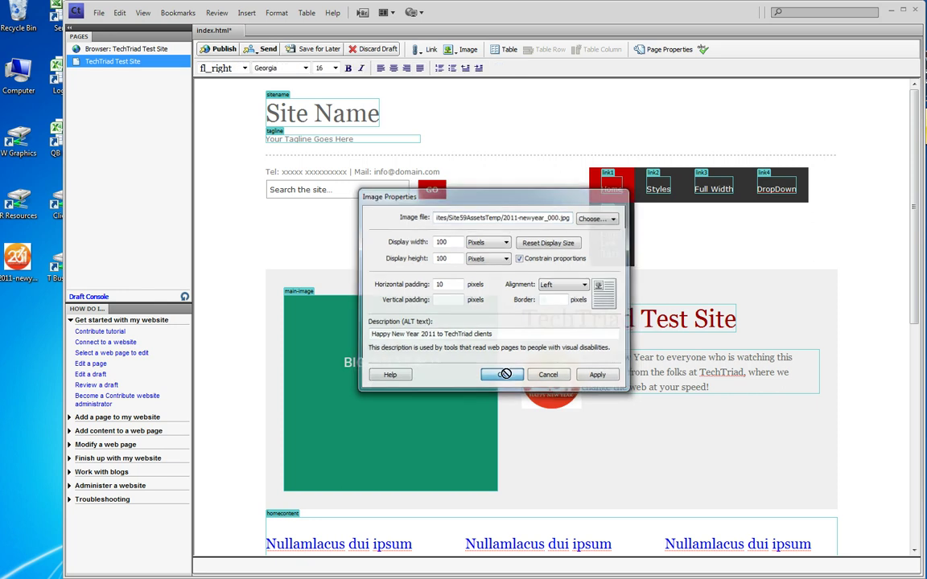
Step: Confirm the image properties, publish the page and dismiss the congratulations message
click(501, 374)
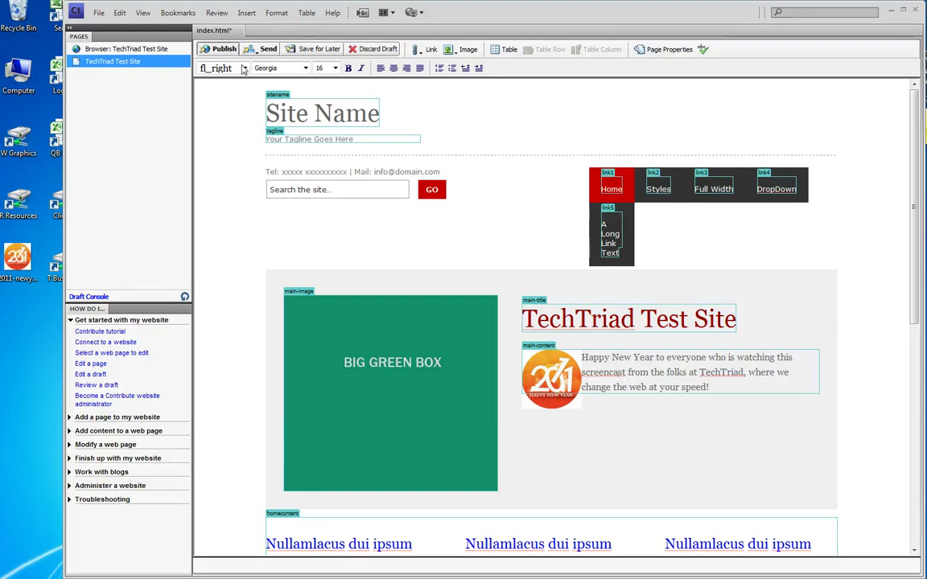
click(224, 50)
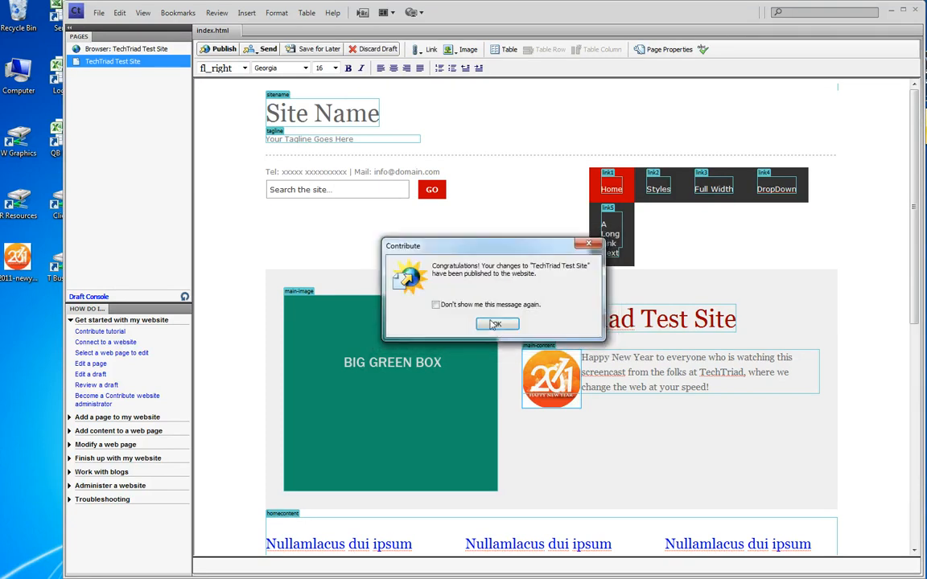
click(497, 323)
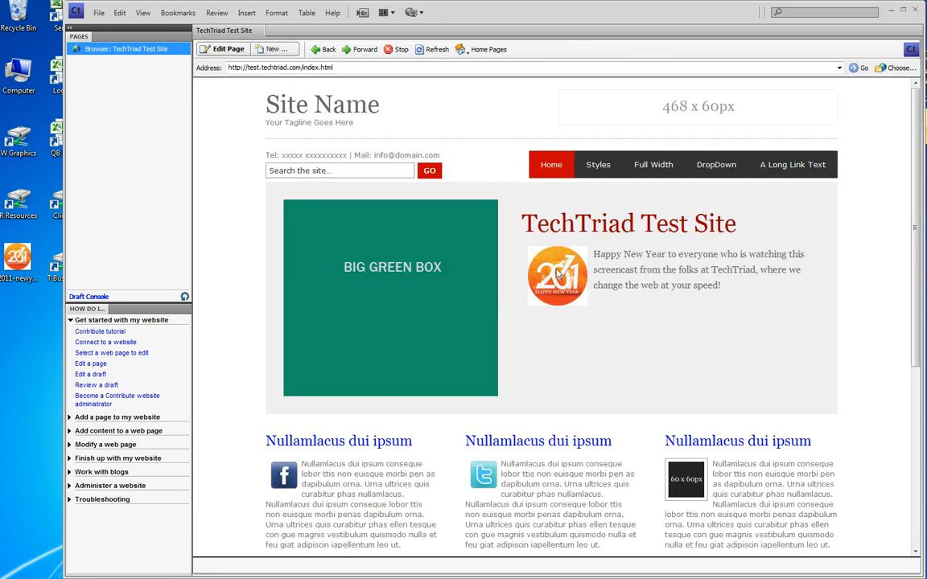
mouse_move(558, 277)
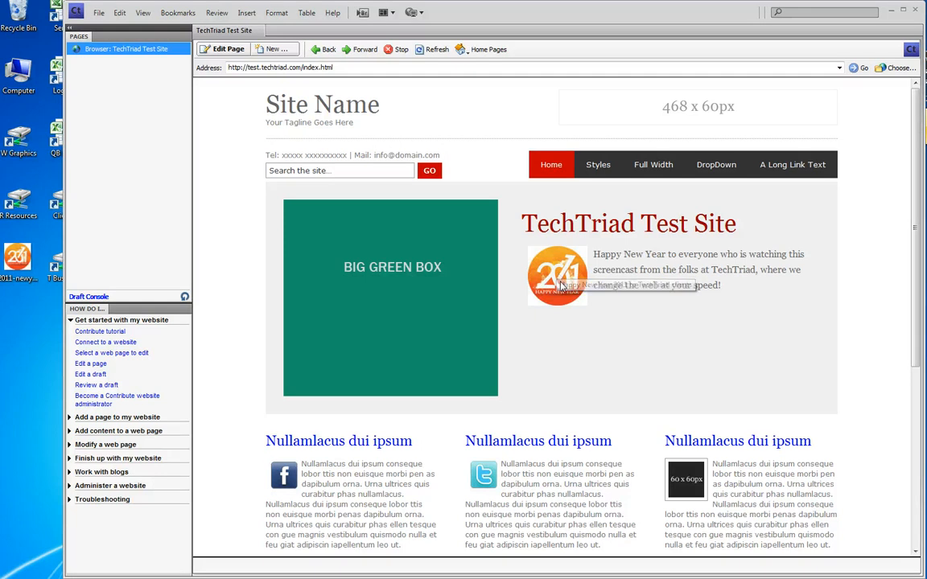
mouse_move(558, 276)
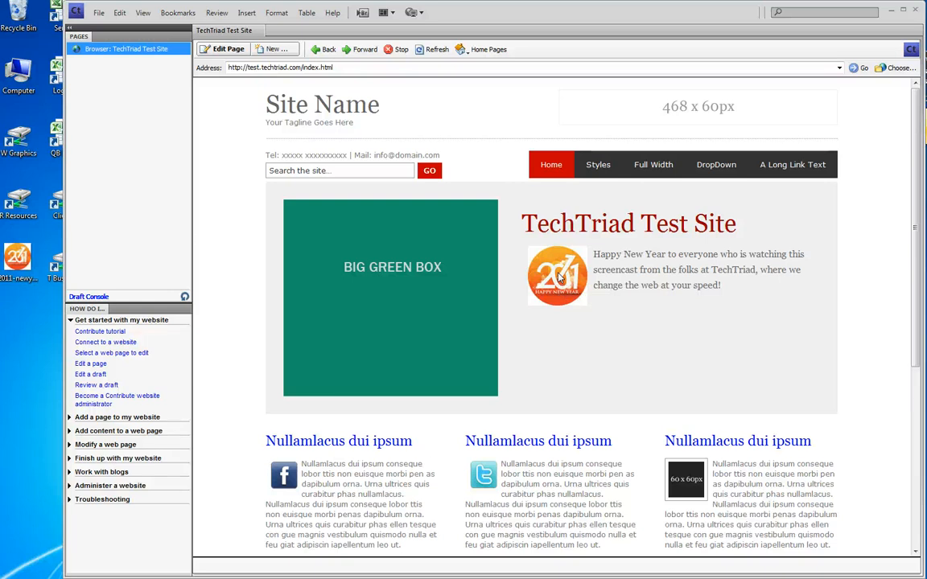
Step: Edit the page again and delete the 60 x 60 placeholder in the third column
click(228, 50)
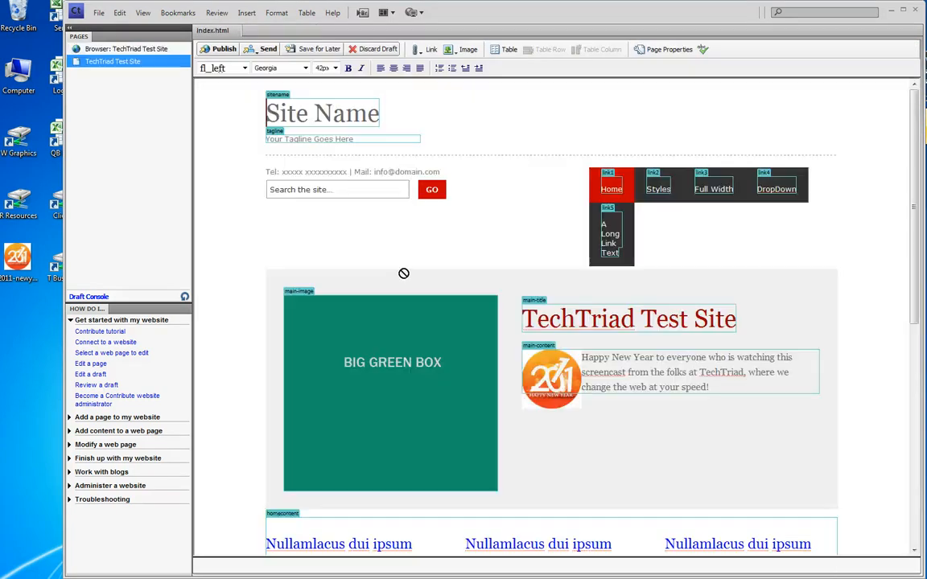
scroll(down, 3)
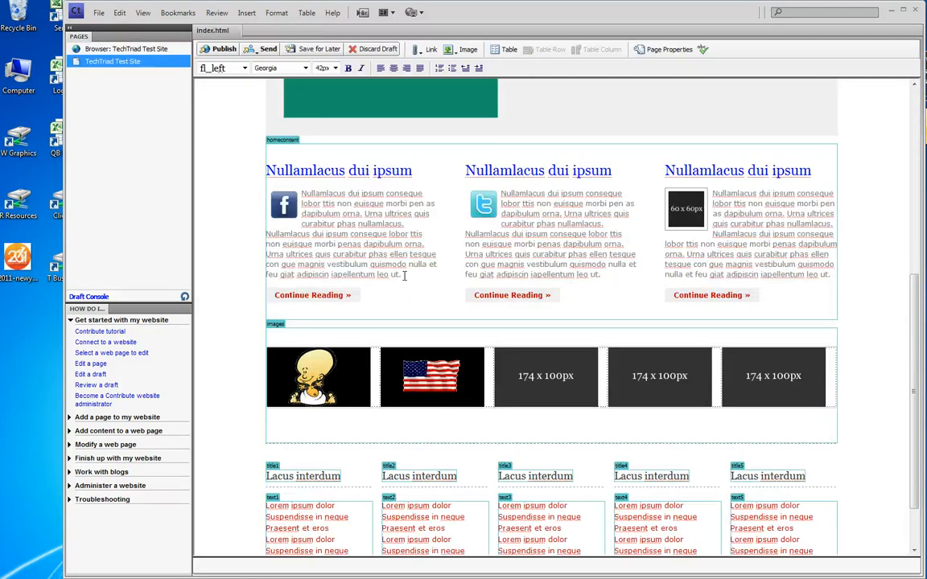
click(686, 209)
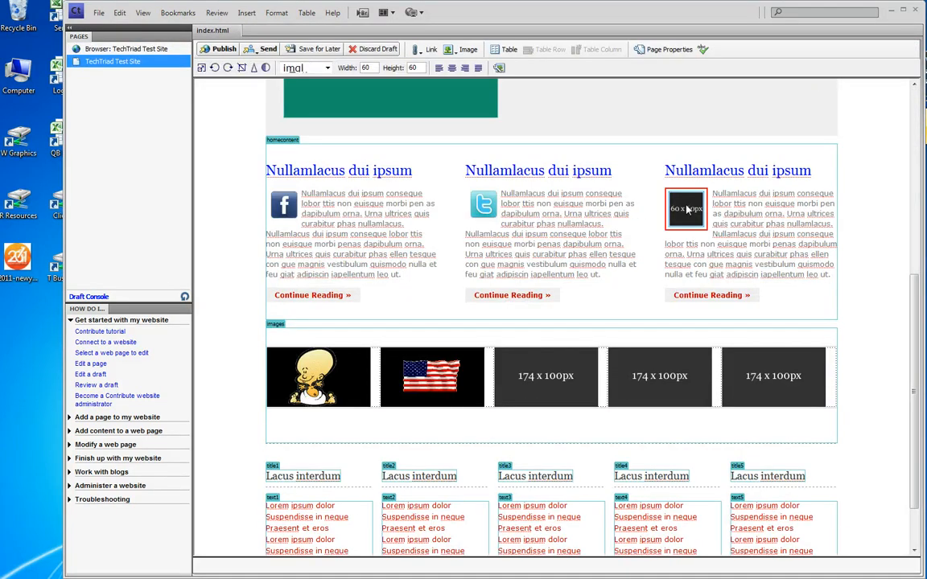
click(685, 208)
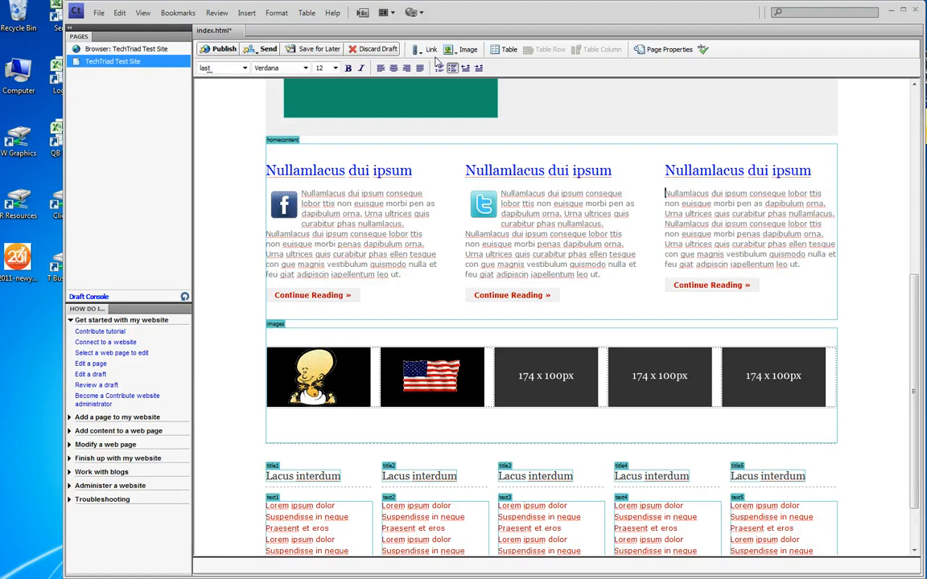
Step: Insert 2011-newyear_000.jpg from the website in the placeholder's place
click(468, 49)
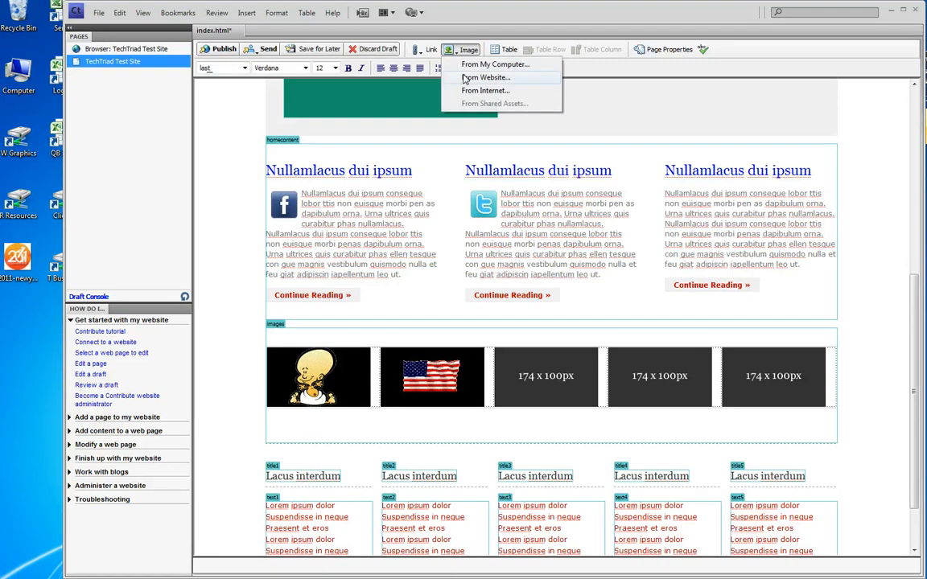
click(484, 77)
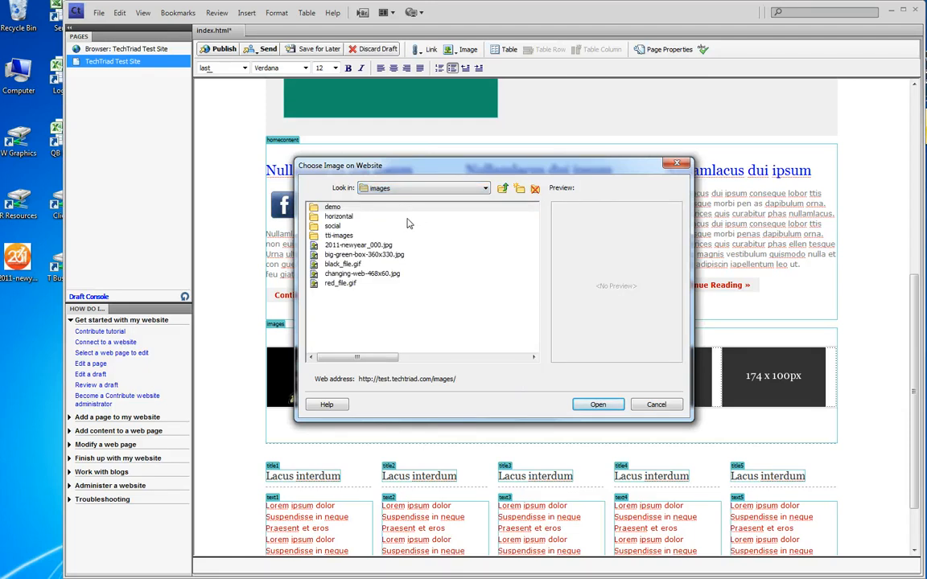
click(359, 245)
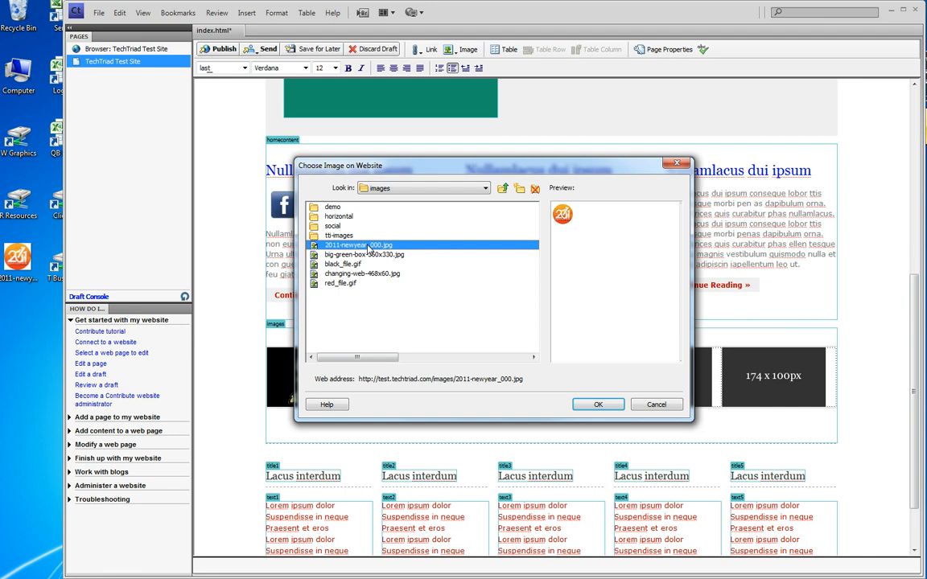
click(598, 403)
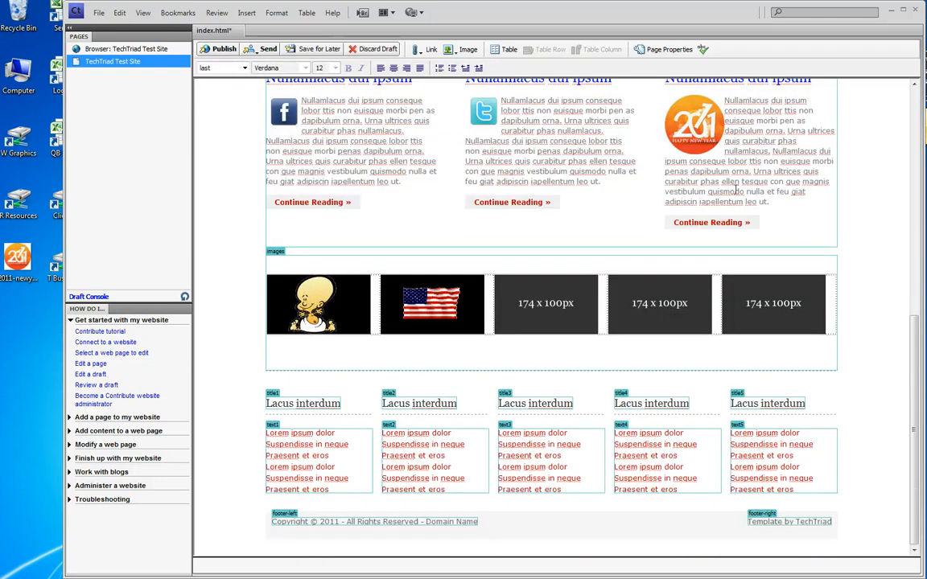
Step: Set the third-column image's horizontal padding to 10 and start entering its alt text
scroll(up, 3)
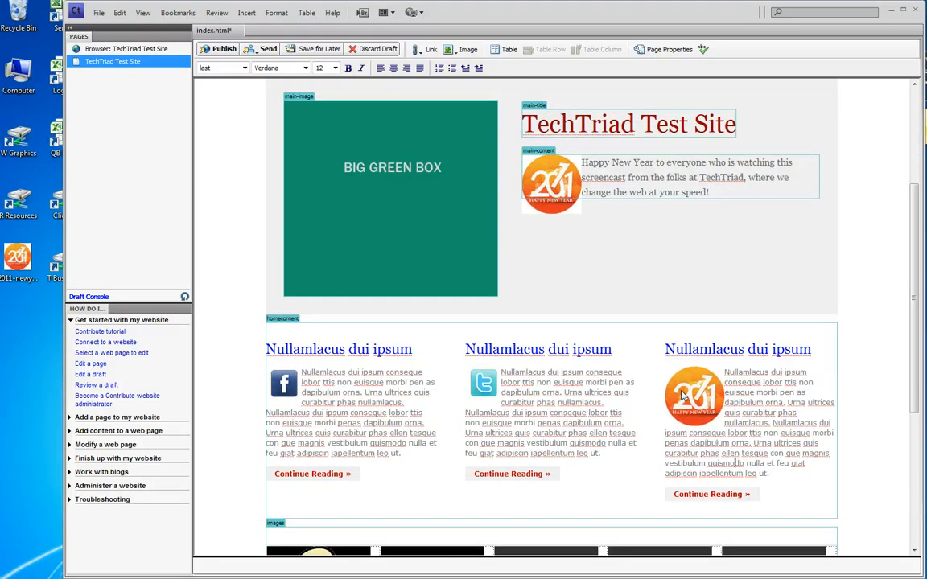
right_click(693, 394)
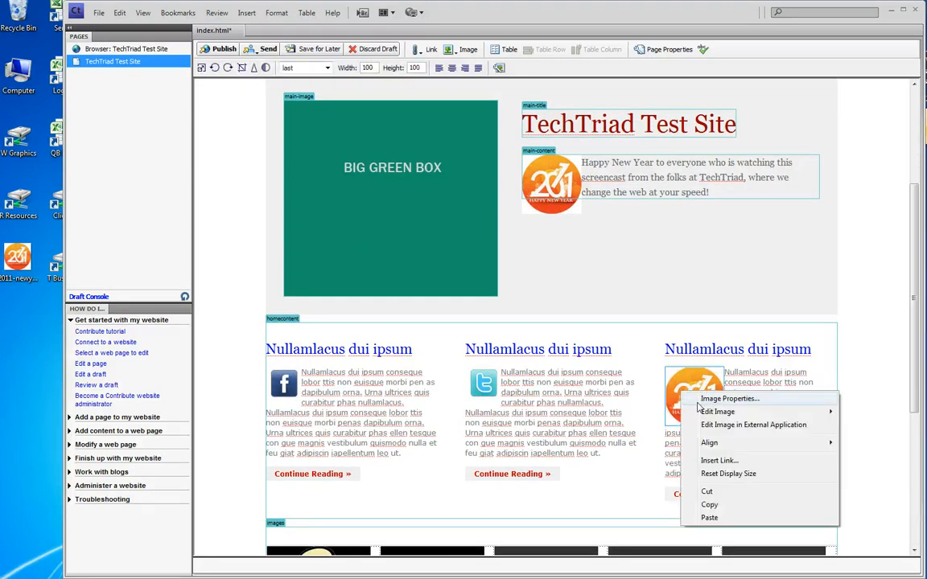
click(728, 398)
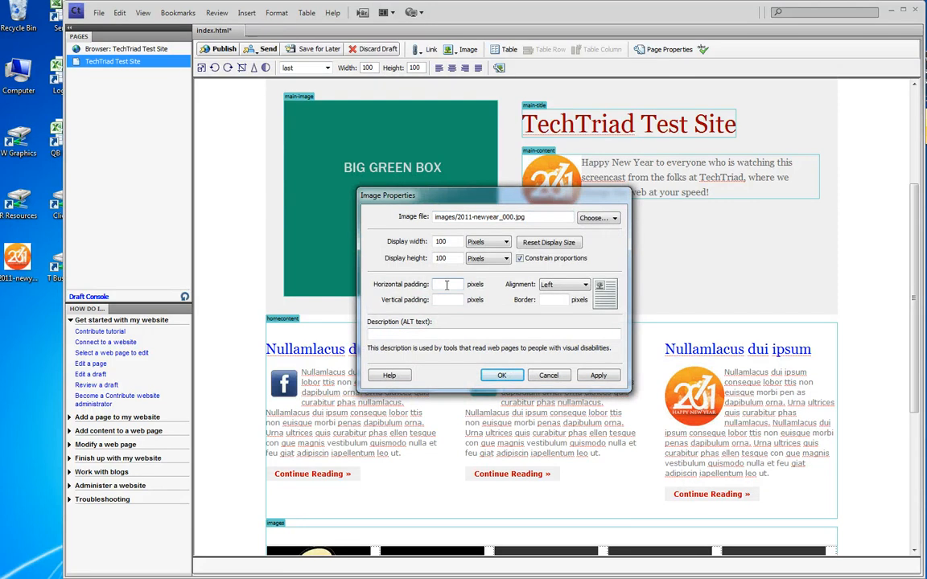
text(10)
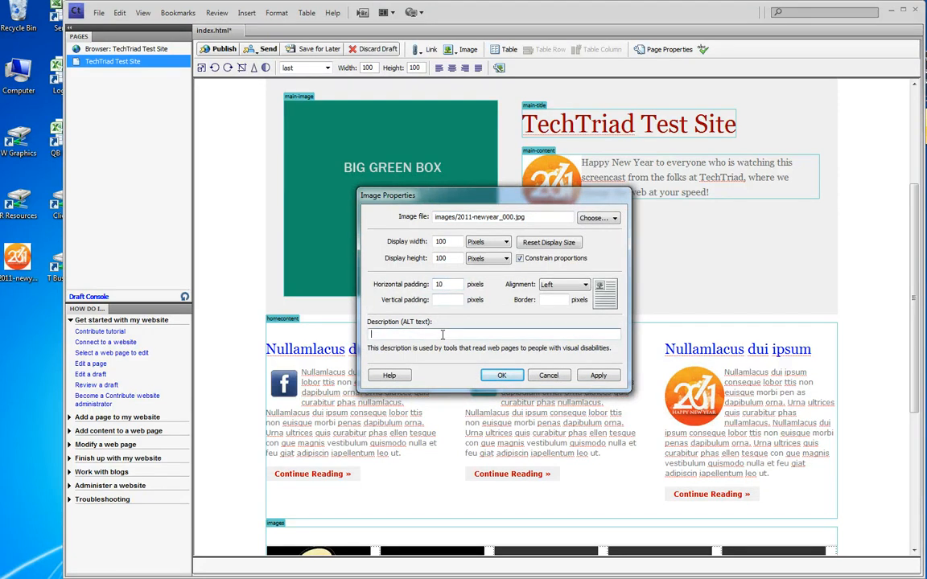
click(501, 374)
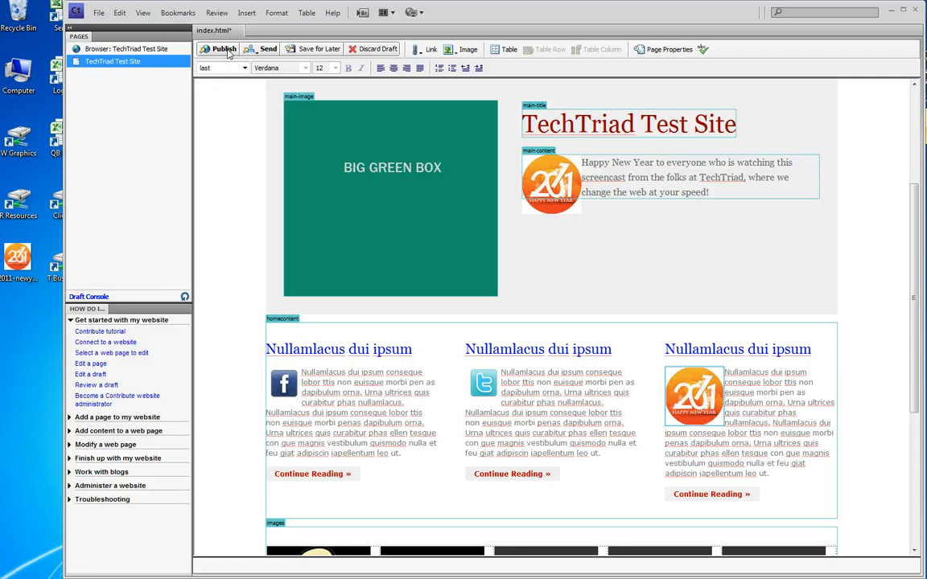
Step: Publish the updated page, dismiss the confirmation and return to the browser view
click(224, 49)
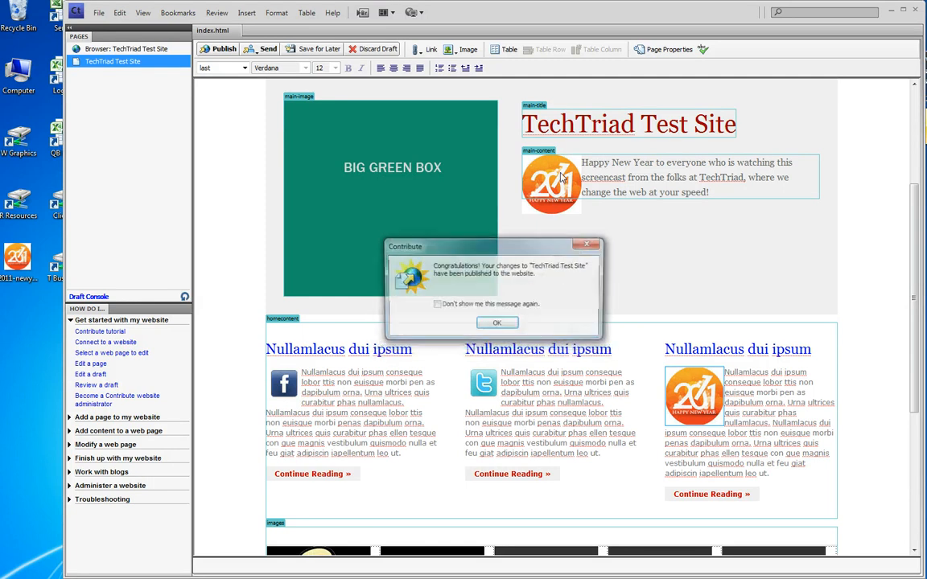
click(497, 323)
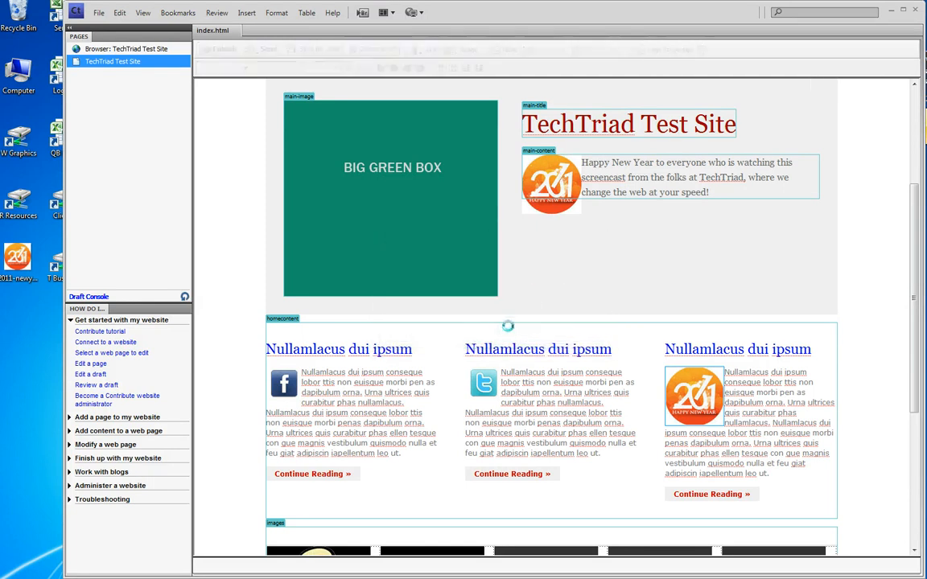
click(126, 48)
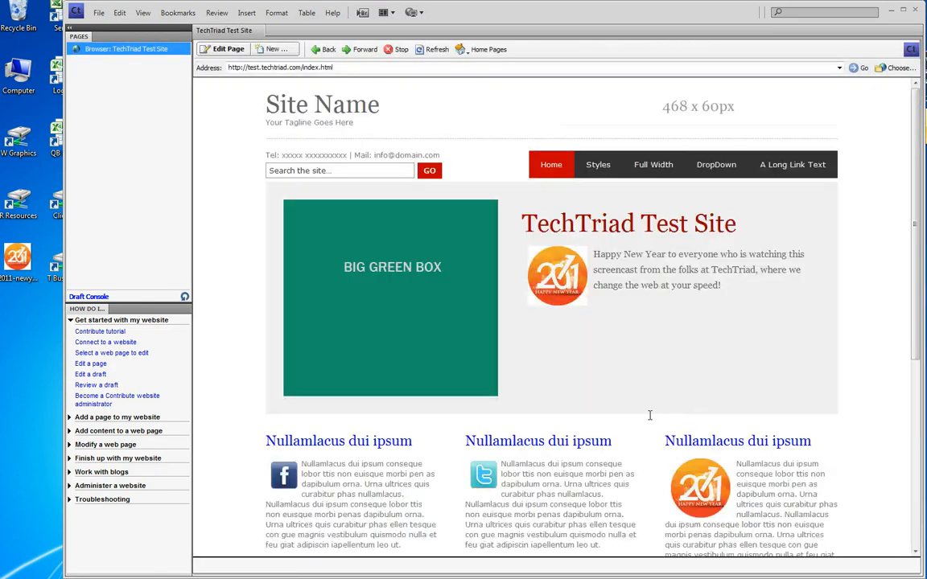